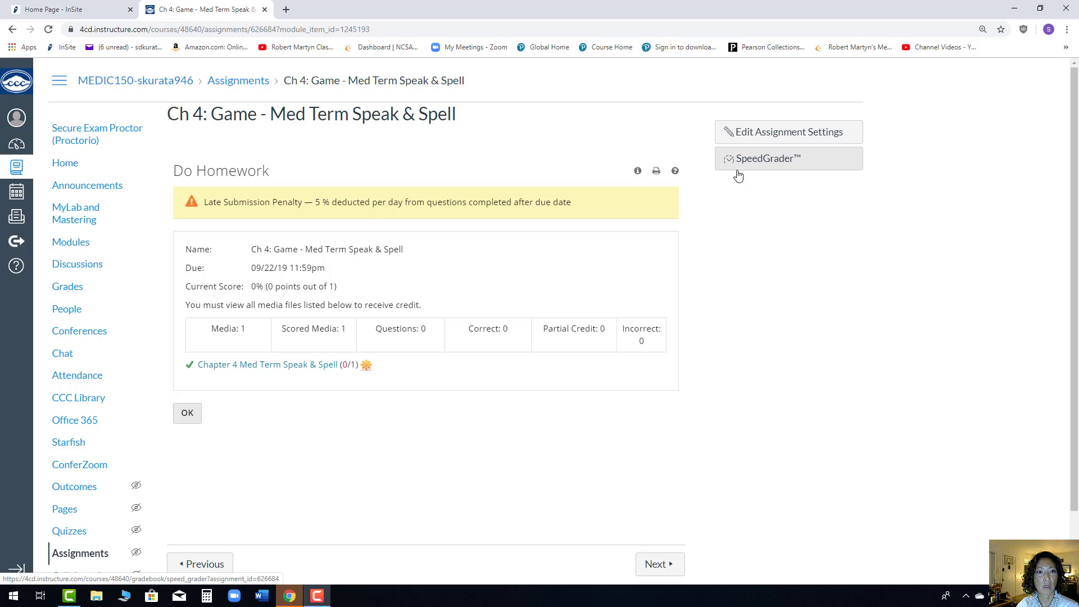
{"action": "mouse_move", "coordinate": [732, 187]}
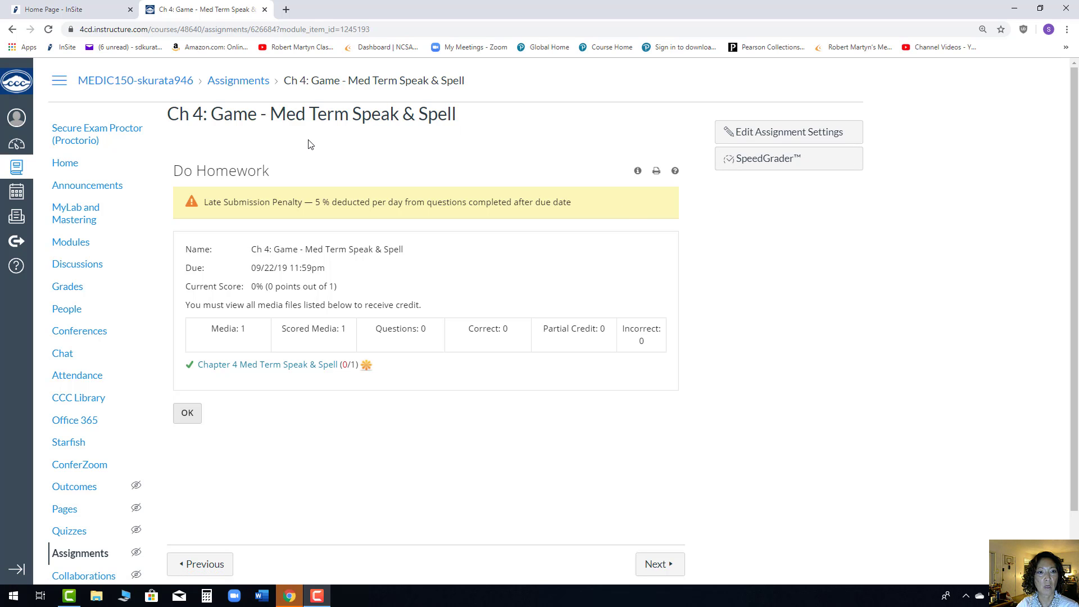
{"action": "mouse_move", "coordinate": [304, 351]}
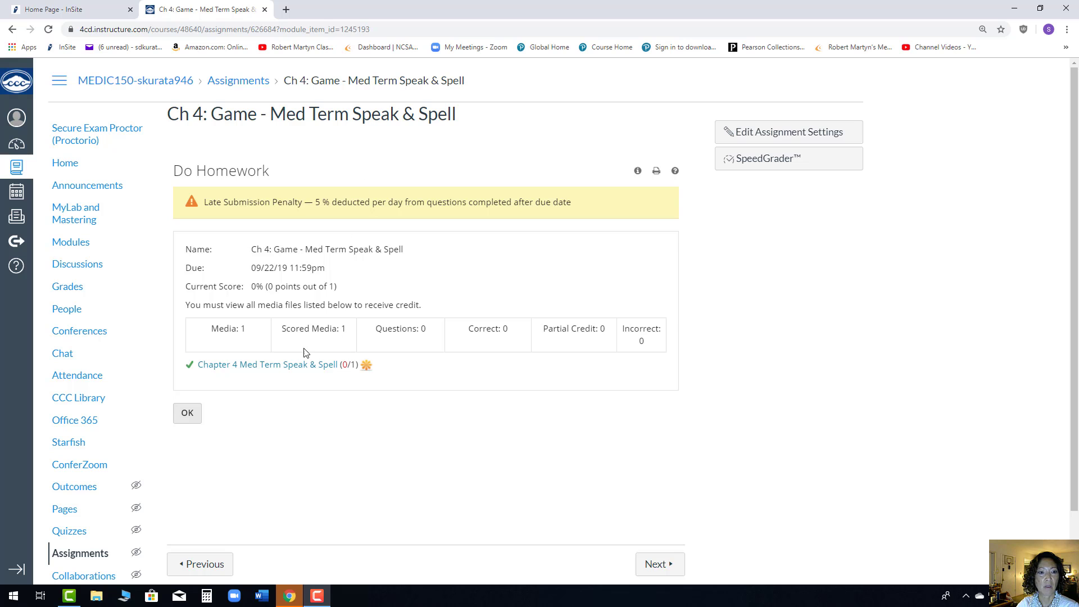
Step: Launch the Chapter 4 Med Term Speak & Spell activity and maximize its popup window
{"action": "left_click", "coordinate": [261, 365]}
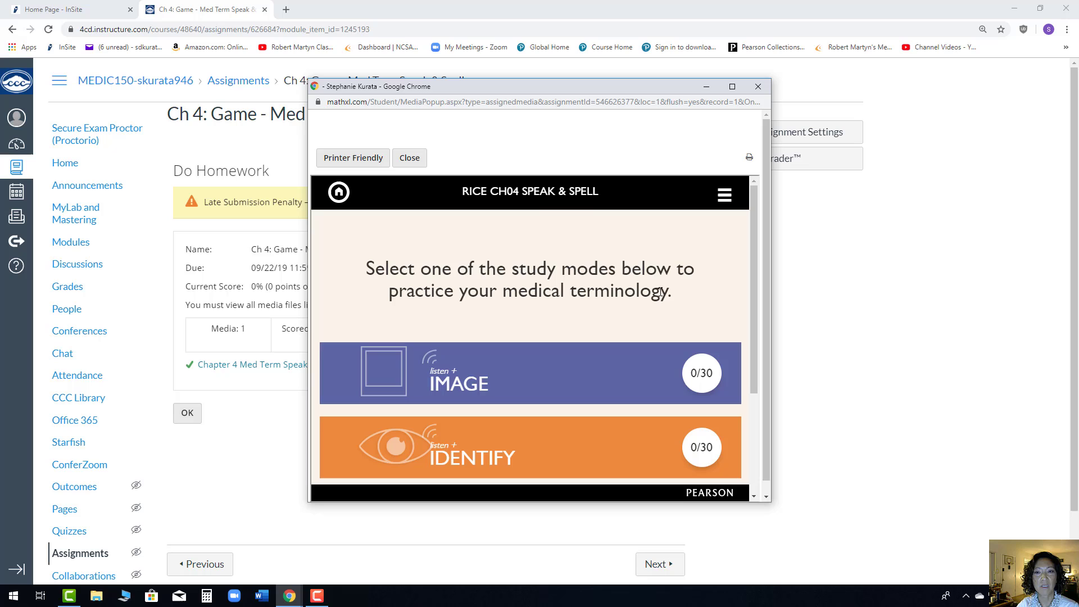
{"action": "mouse_move", "coordinate": [81, 223]}
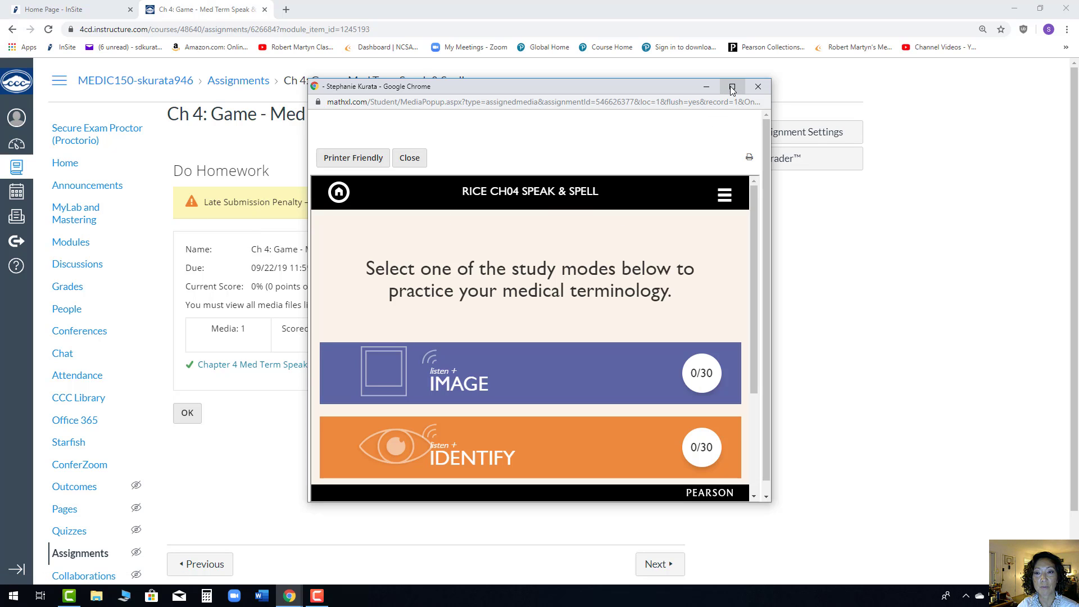
{"action": "mouse_move", "coordinate": [733, 88]}
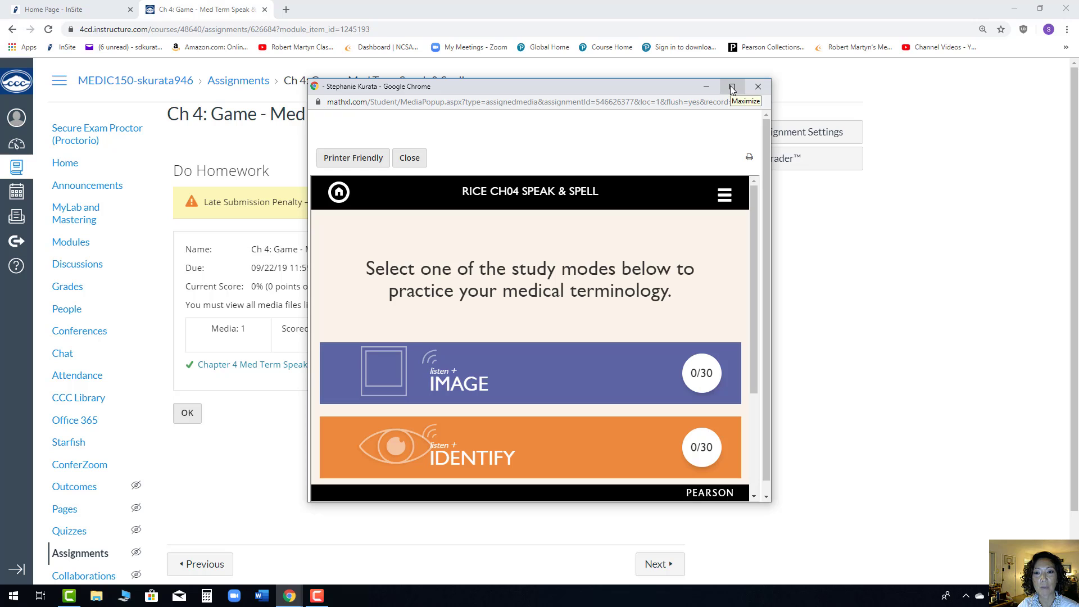
{"action": "left_click", "coordinate": [733, 85]}
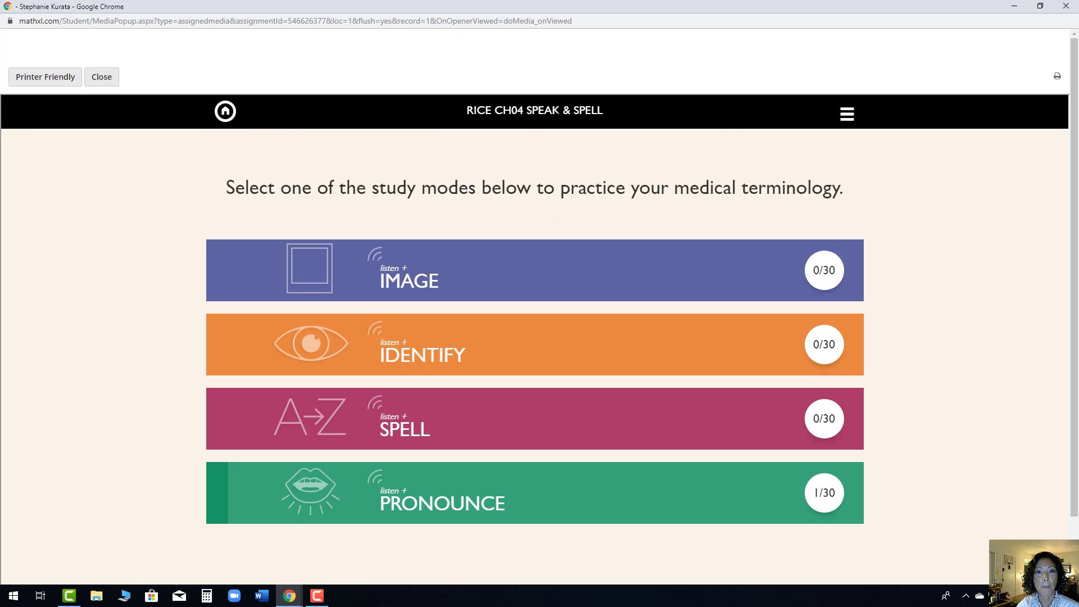
{"action": "mouse_move", "coordinate": [231, 282]}
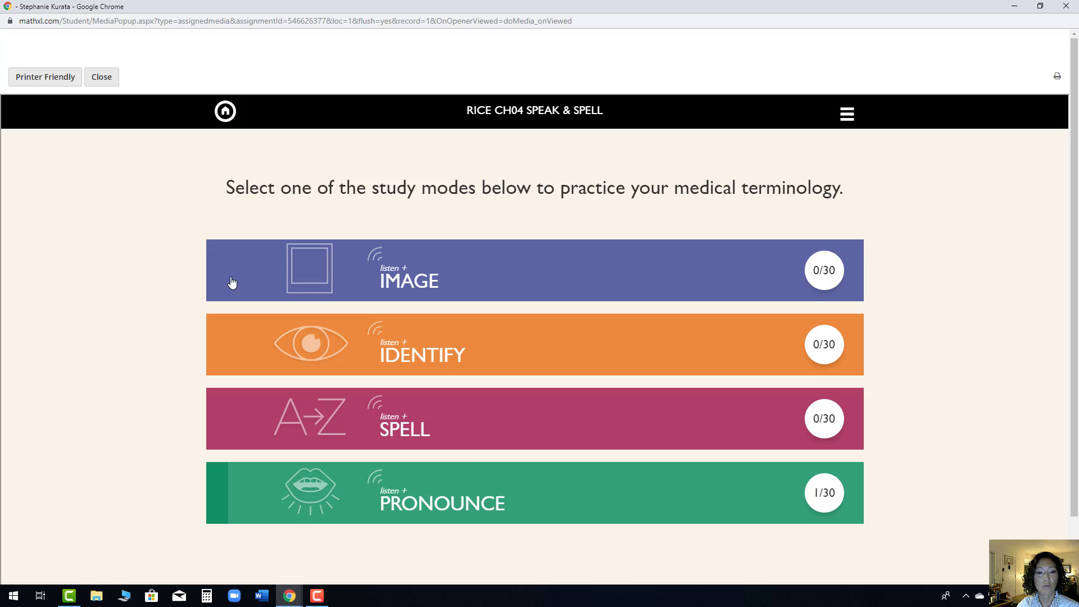
{"action": "mouse_move", "coordinate": [384, 497]}
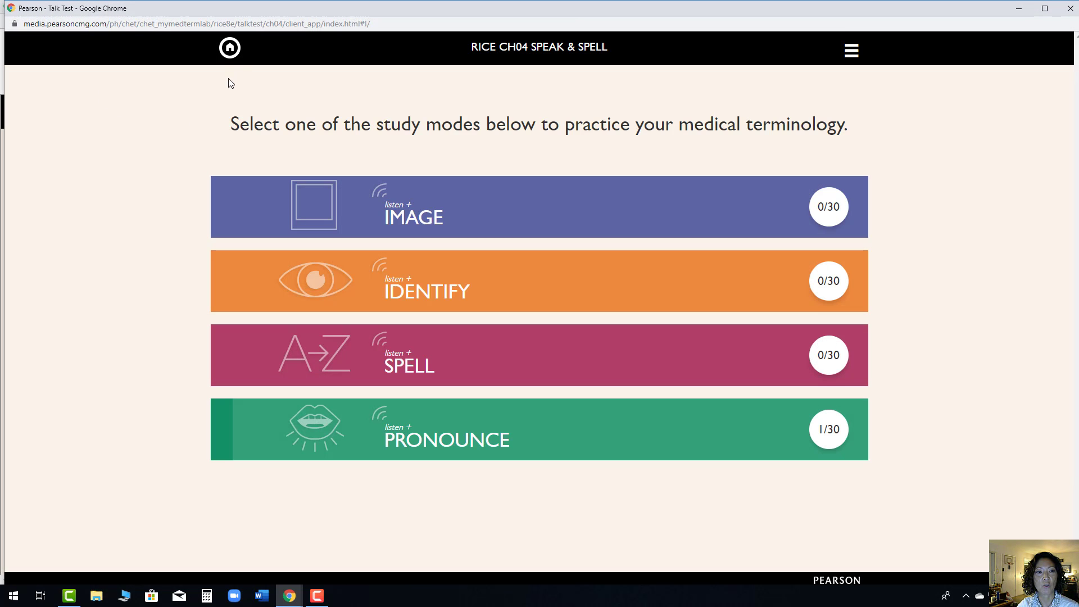
{"action": "mouse_move", "coordinate": [474, 438]}
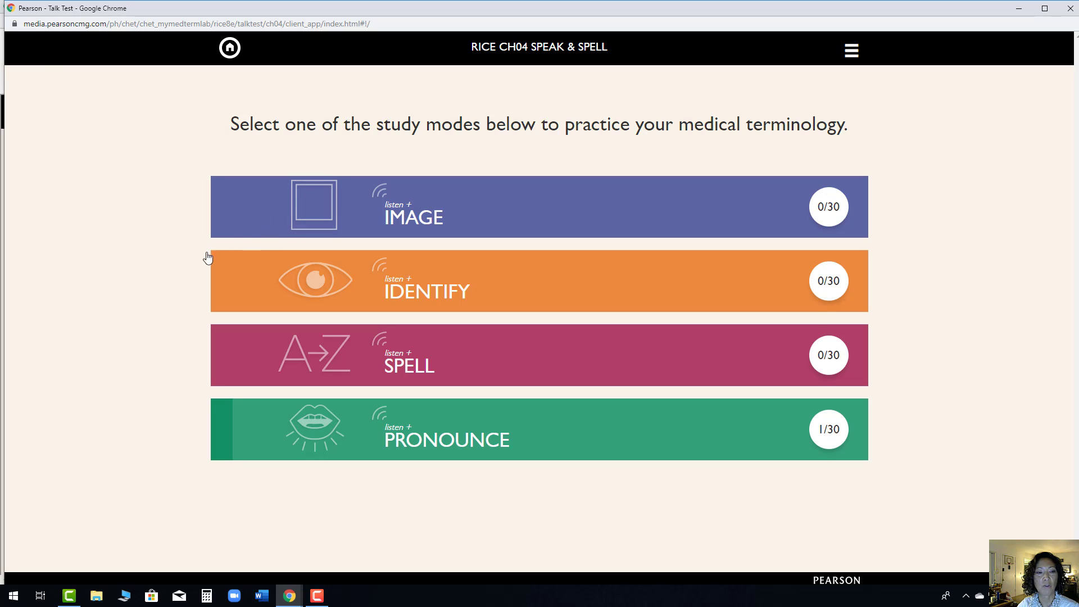
{"action": "mouse_move", "coordinate": [202, 268]}
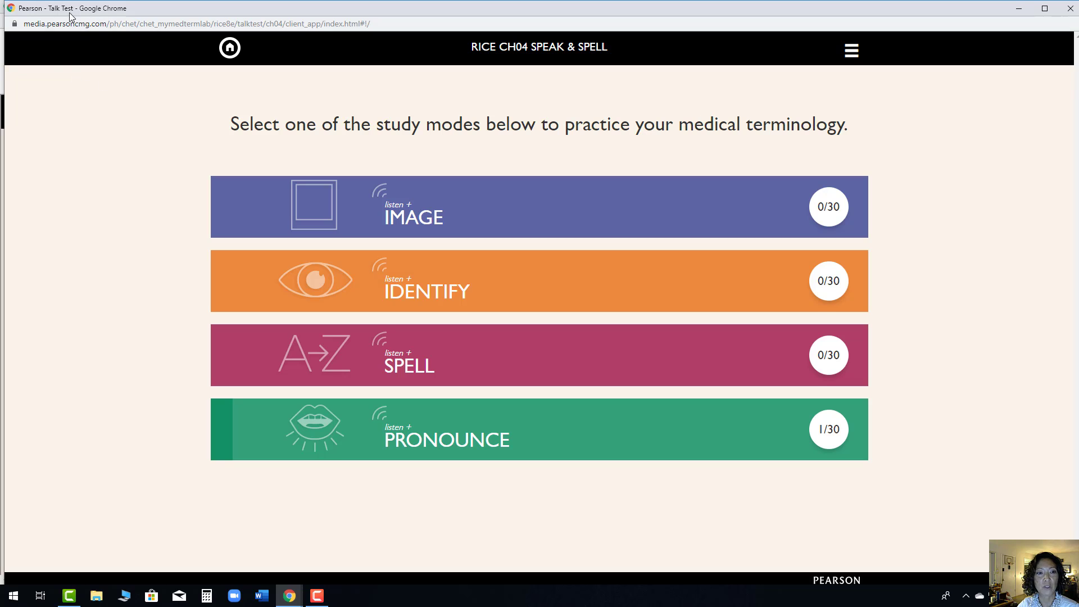
{"action": "mouse_move", "coordinate": [128, 150]}
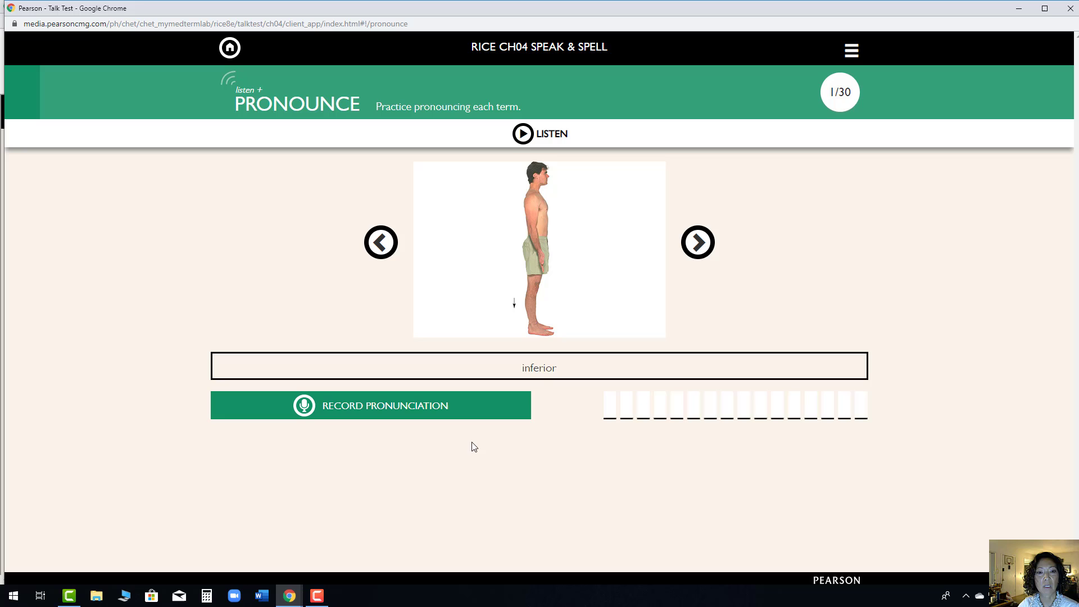
{"action": "mouse_move", "coordinate": [400, 415]}
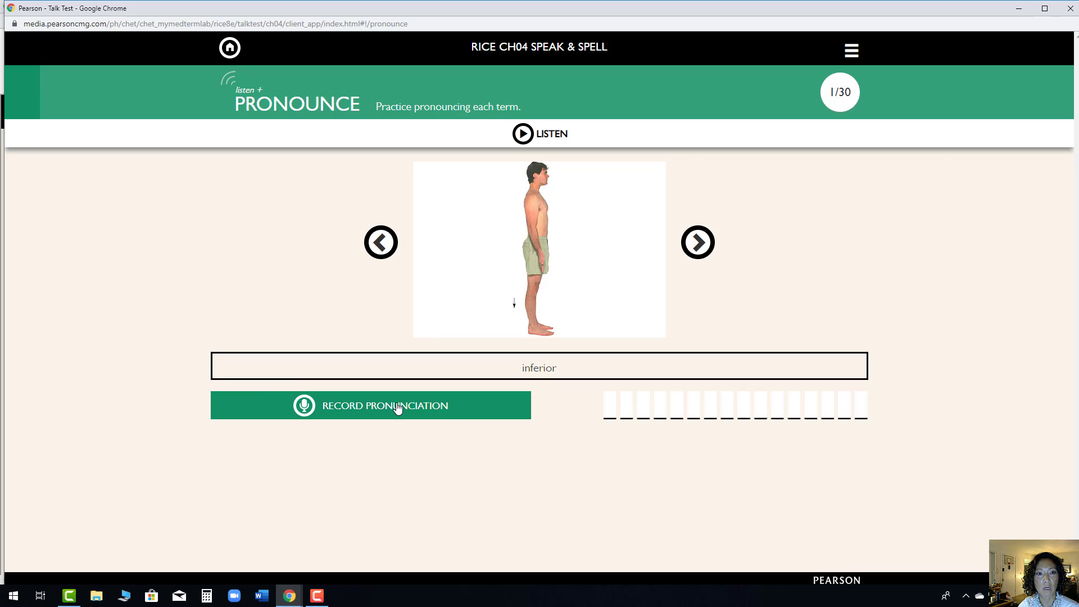
Step: Play the audio pronunciation of the first term, 'inferior' (1/30)
{"action": "left_click", "coordinate": [521, 133]}
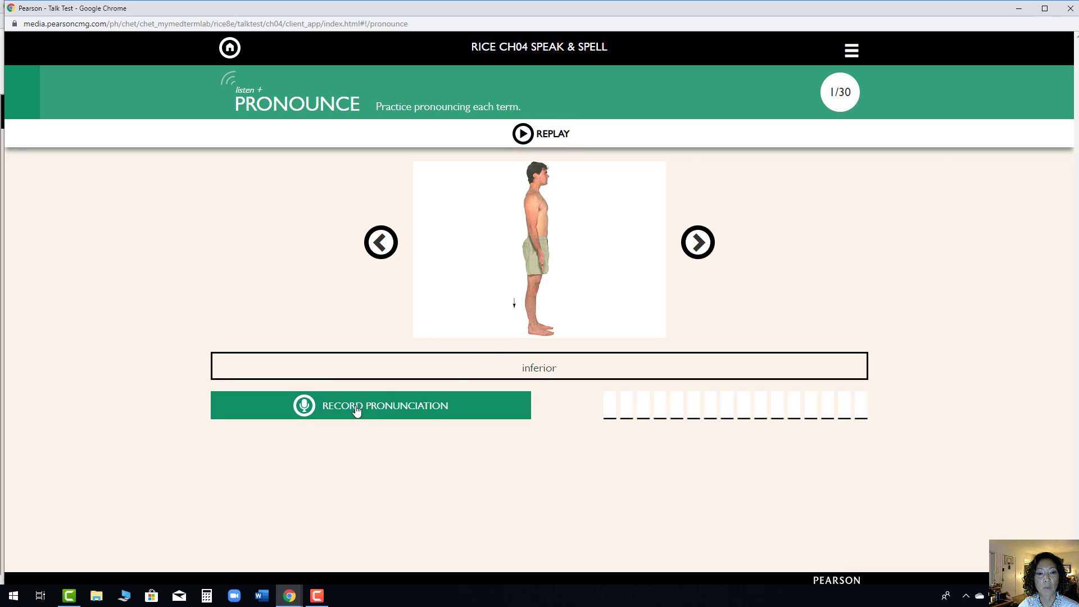
{"action": "mouse_move", "coordinate": [842, 413]}
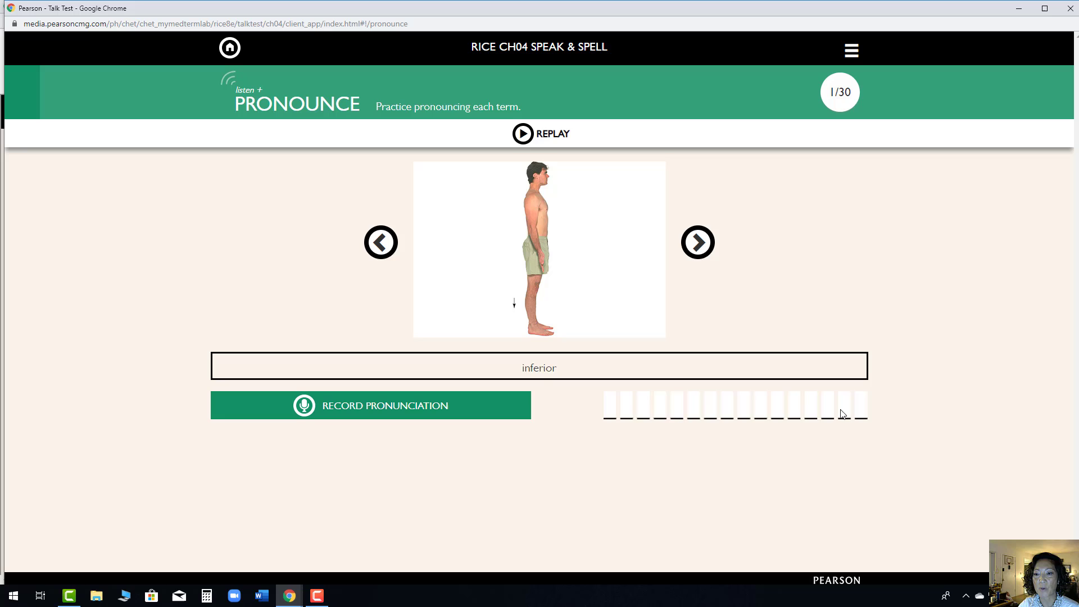
{"action": "mouse_move", "coordinate": [827, 409]}
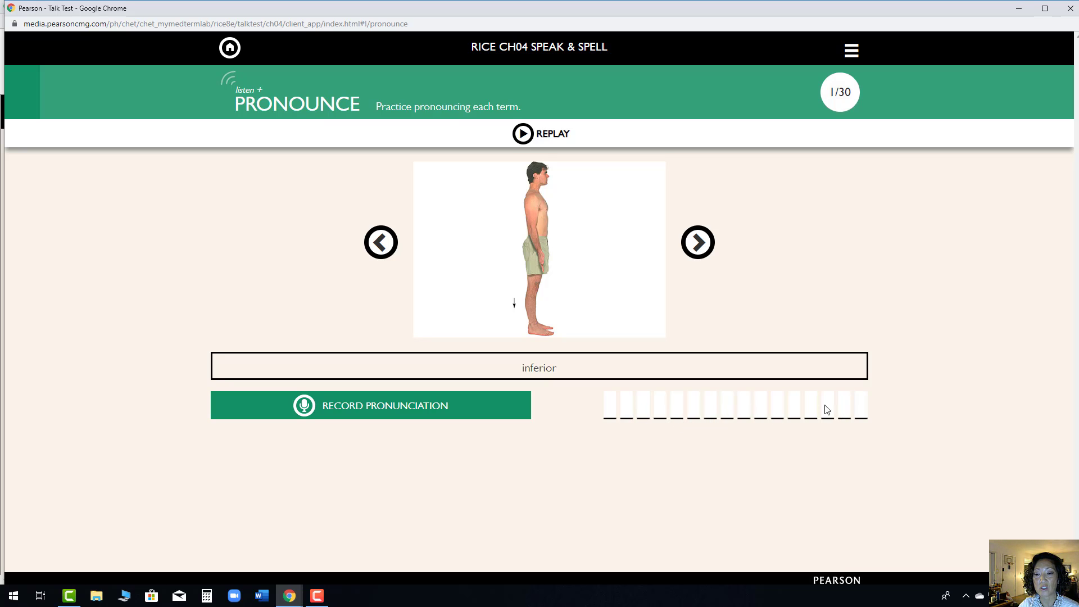
{"action": "mouse_move", "coordinate": [374, 408]}
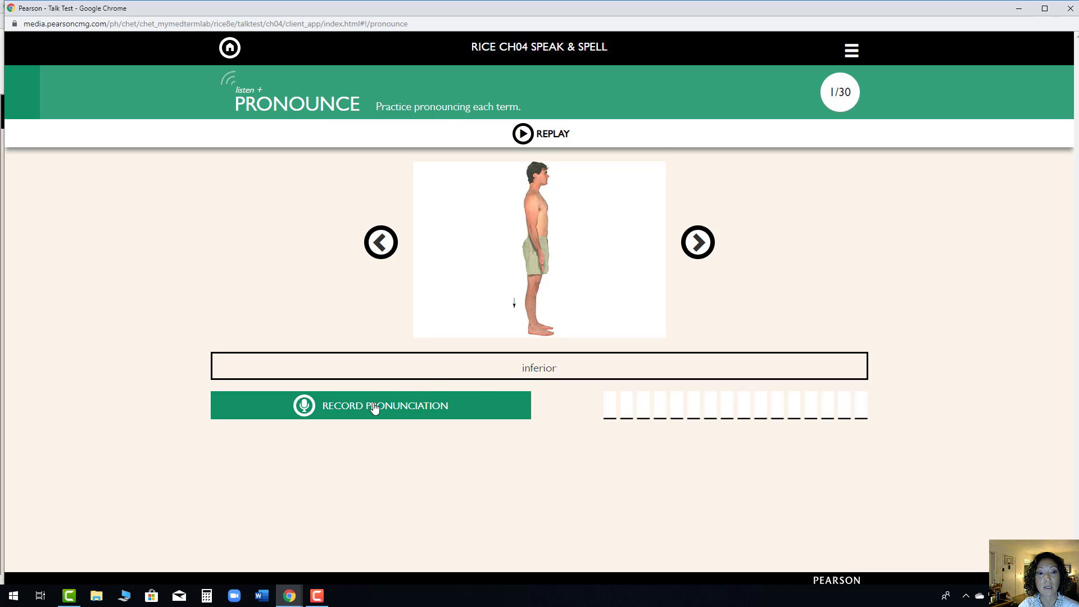
Step: Record and play back a pronunciation of 'inferior' so it is marked correct at 2/30
{"action": "left_click", "coordinate": [374, 405]}
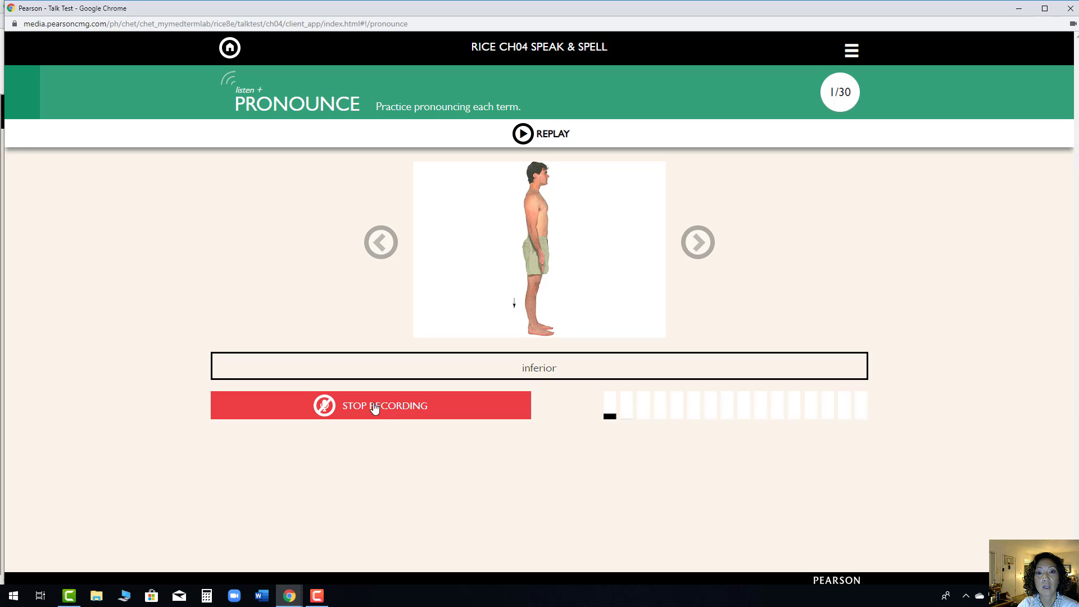
{"action": "left_click", "coordinate": [375, 405]}
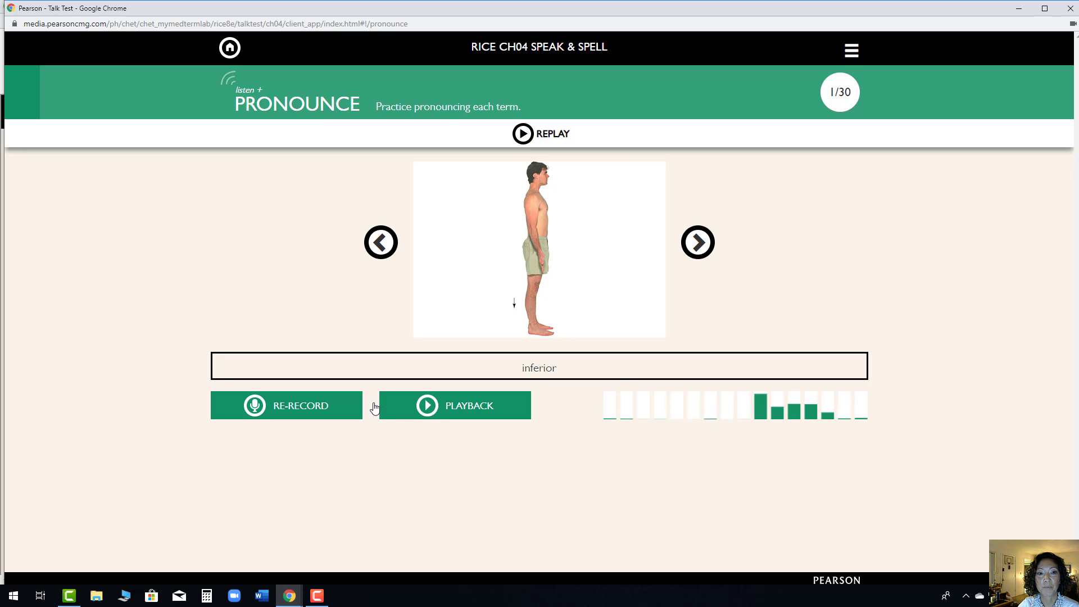
{"action": "left_click", "coordinate": [445, 406]}
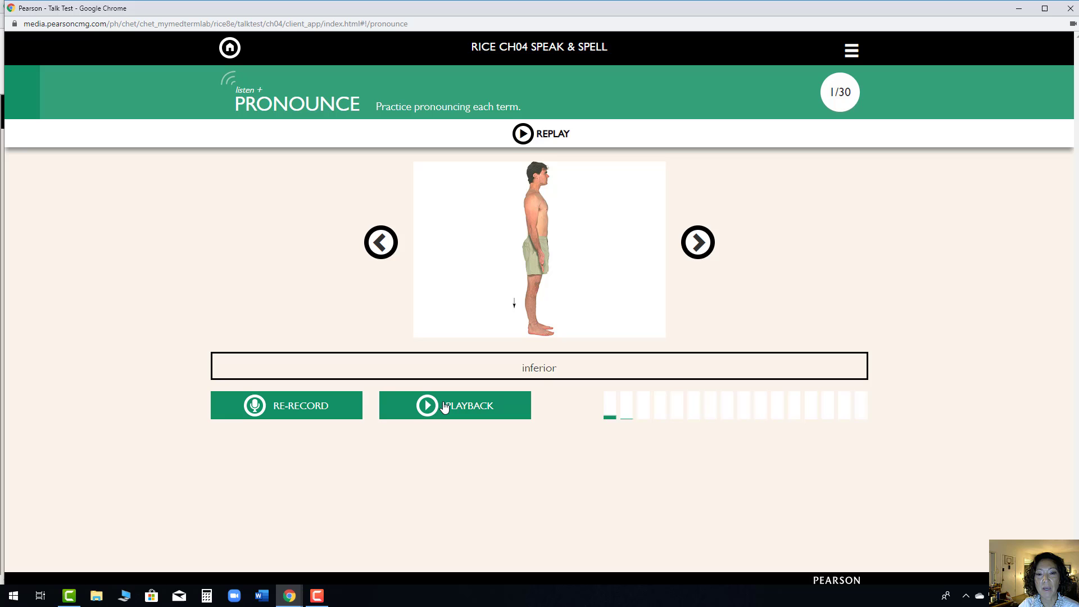
{"action": "left_click", "coordinate": [427, 405]}
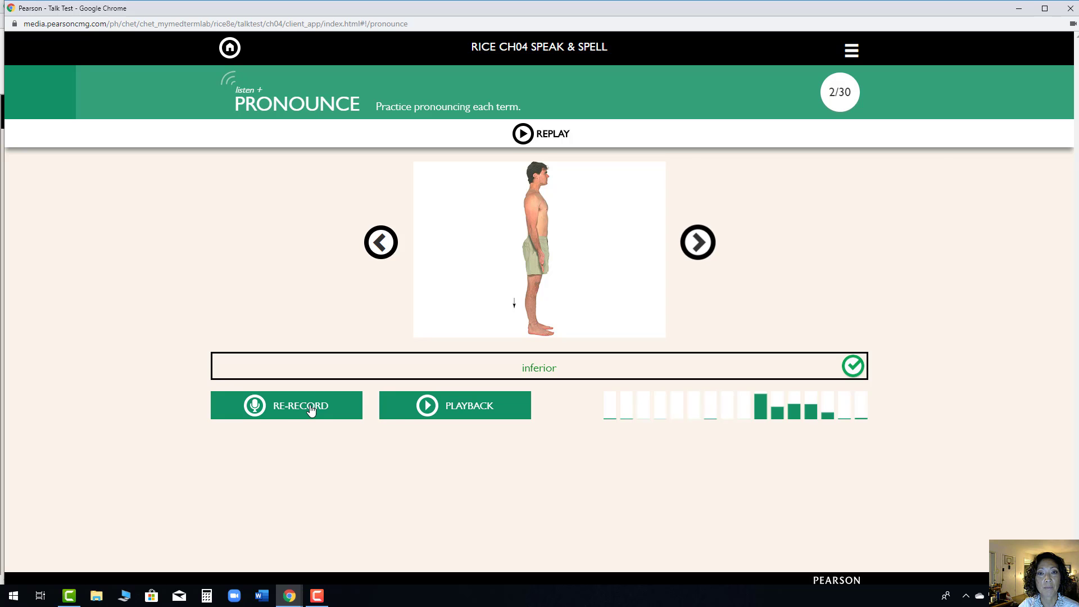
{"action": "mouse_move", "coordinate": [832, 214]}
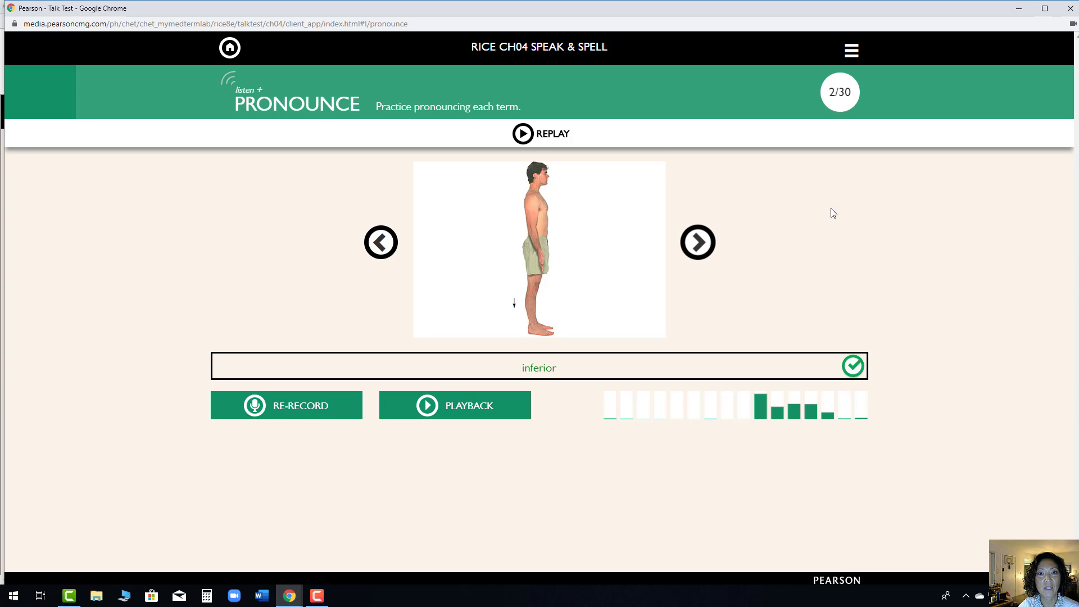